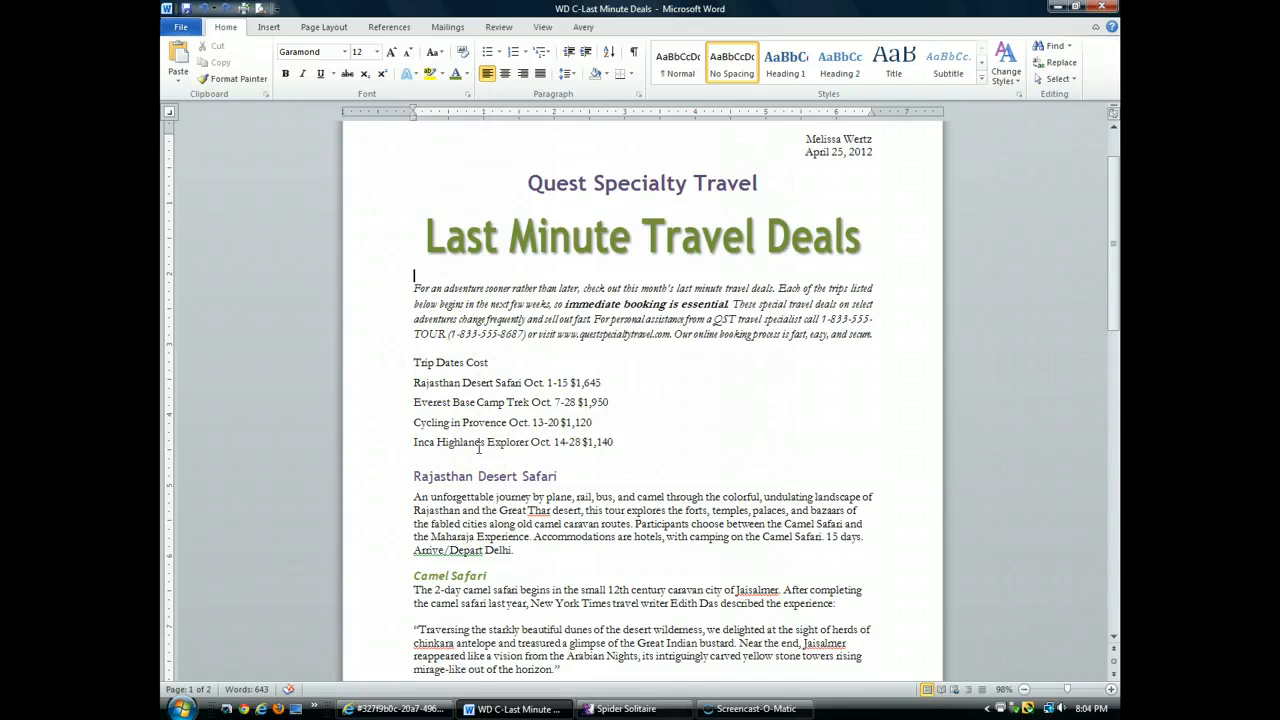
{"action": "mouse_move", "coordinate": [640, 476]}
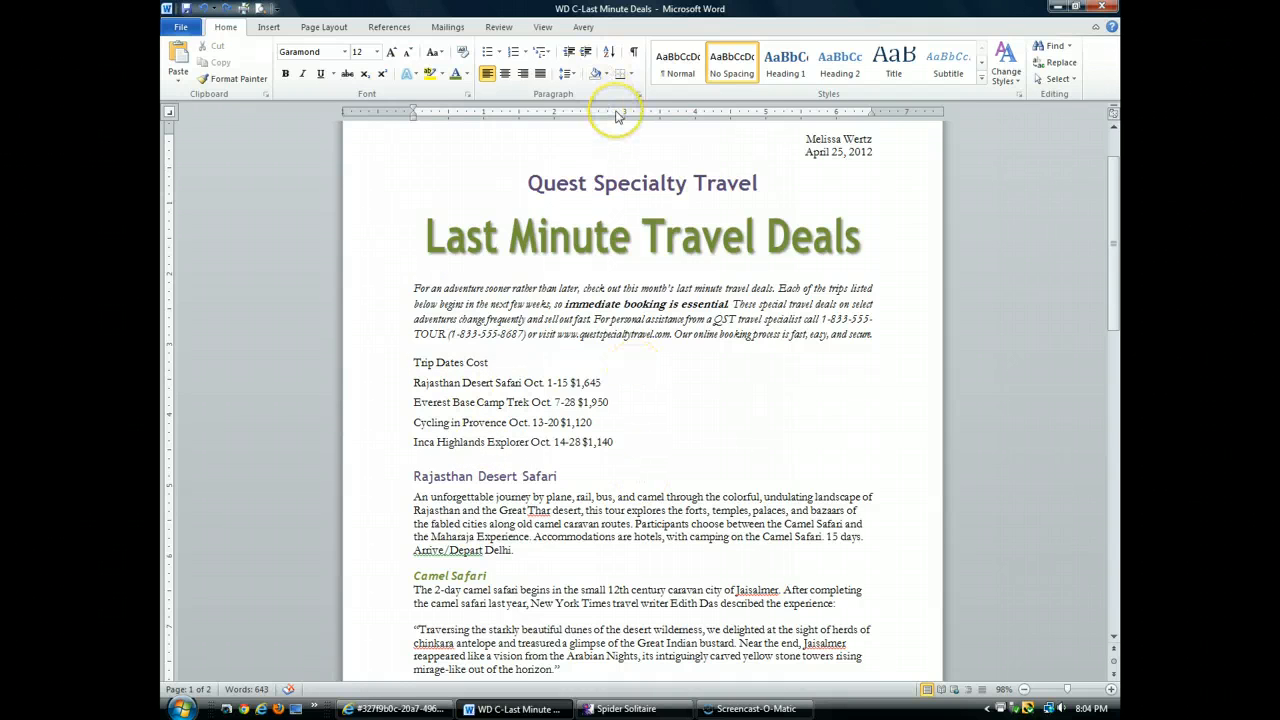
Scroll the flyer so the Trip, Dates, Cost list sits at the top of the window
{"action": "left_click", "coordinate": [414, 290]}
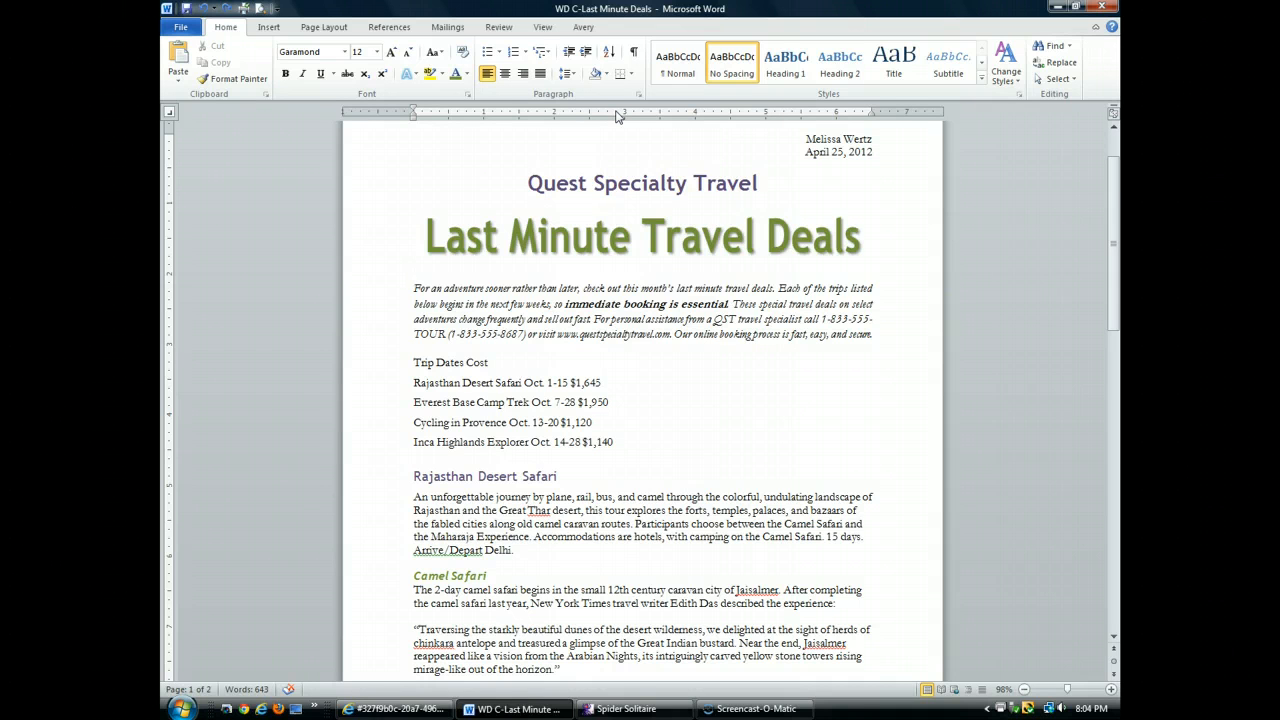
{"action": "left_click", "coordinate": [414, 276]}
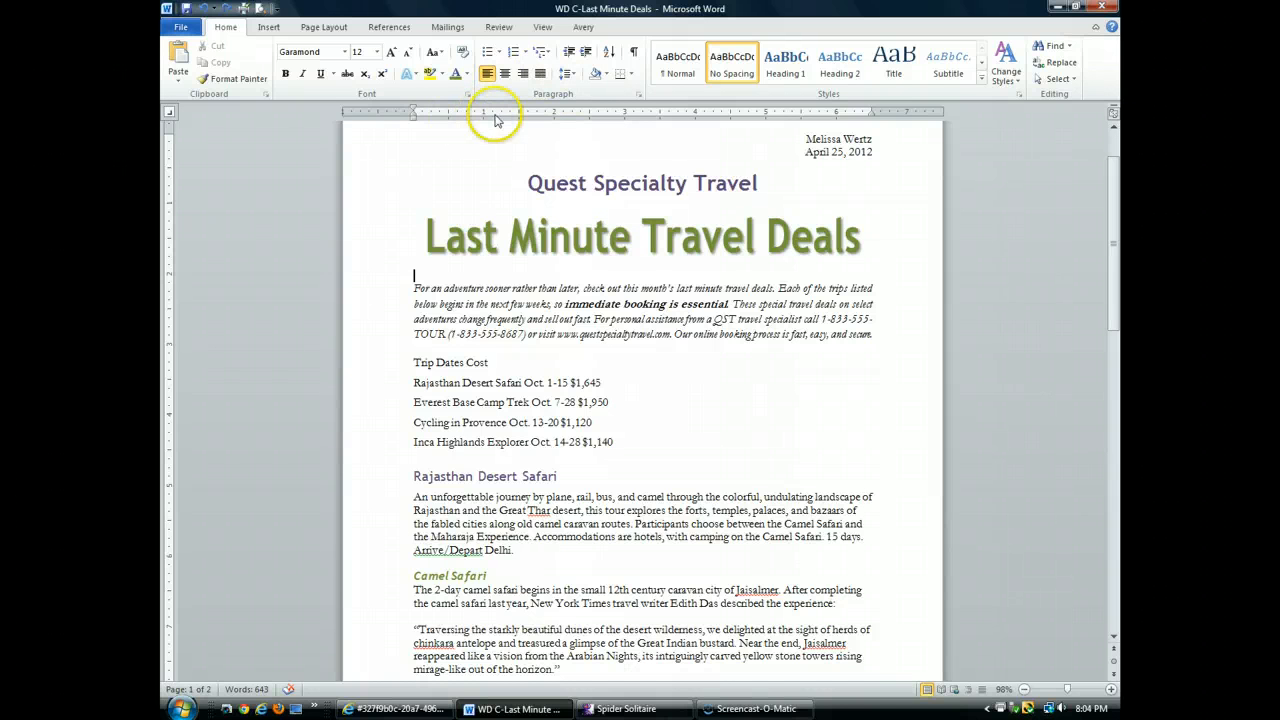
{"action": "mouse_move", "coordinate": [660, 122]}
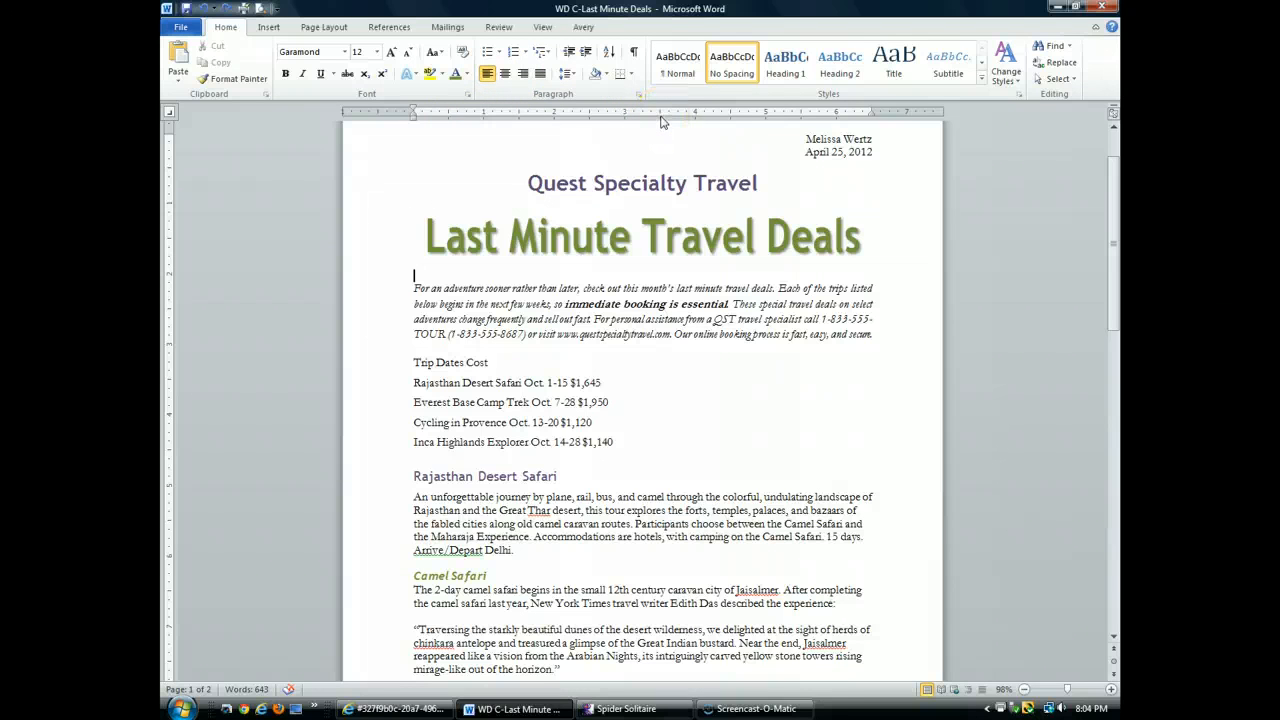
{"action": "mouse_move", "coordinate": [784, 118]}
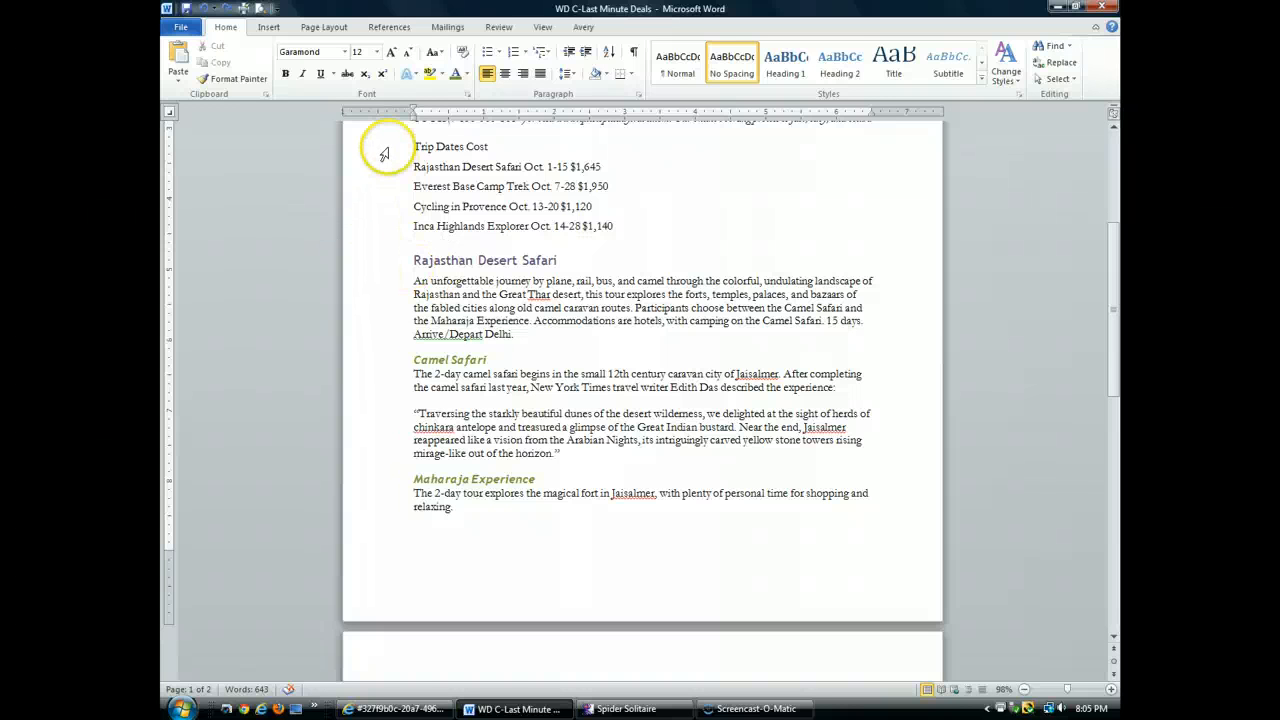
Select all five lines of the trip list to prepare them for tab stops
{"action": "left_click_drag", "start_coordinate": [412, 146], "coordinate": [614, 226]}
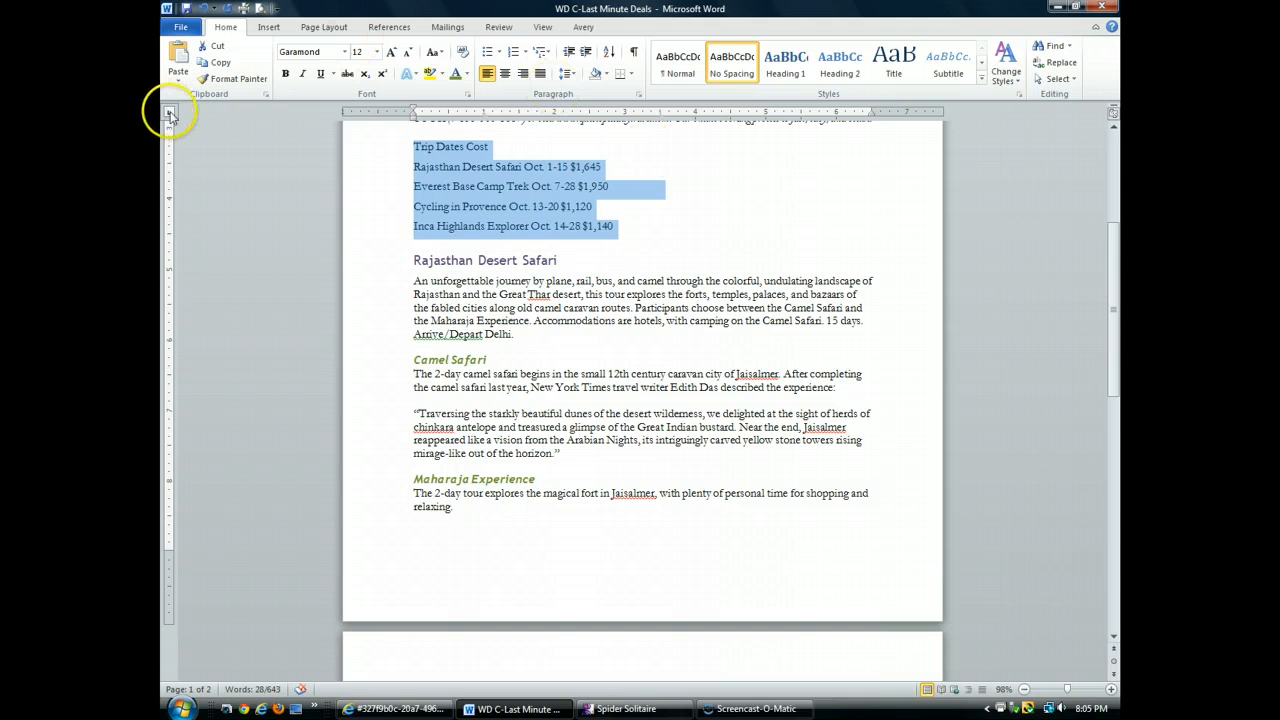
{"action": "mouse_move", "coordinate": [170, 112]}
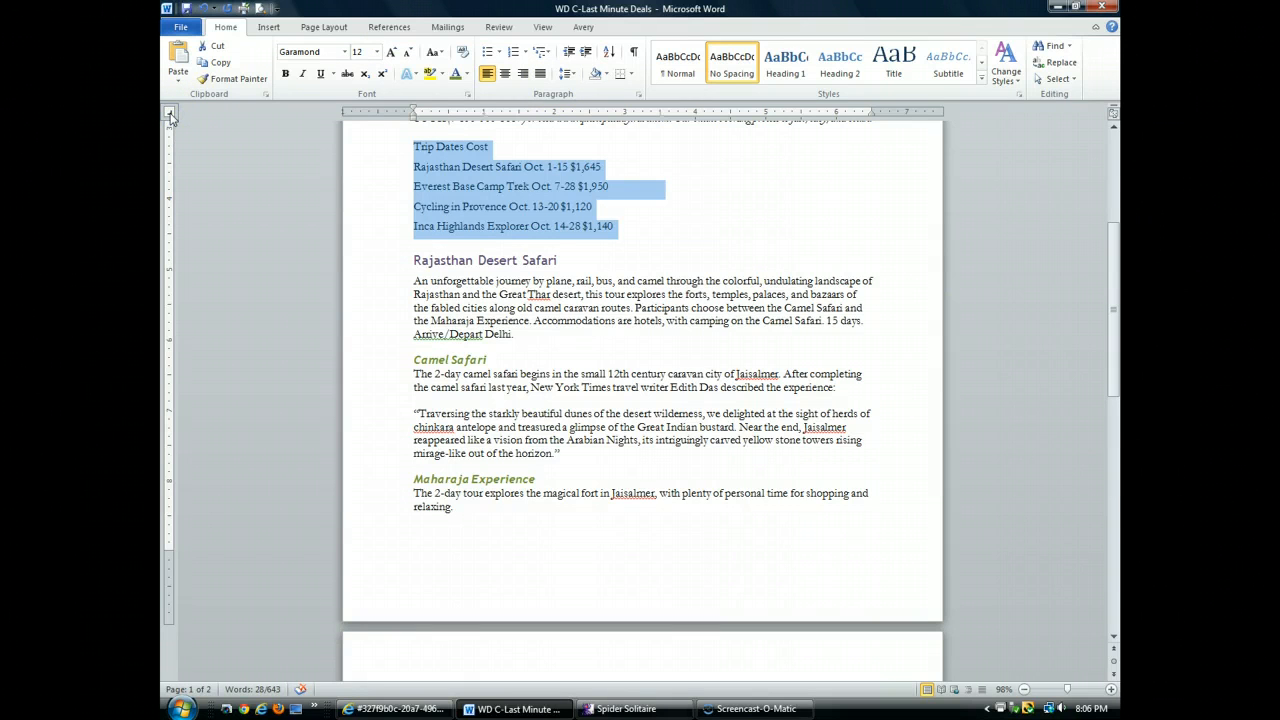
{"action": "mouse_move", "coordinate": [170, 112]}
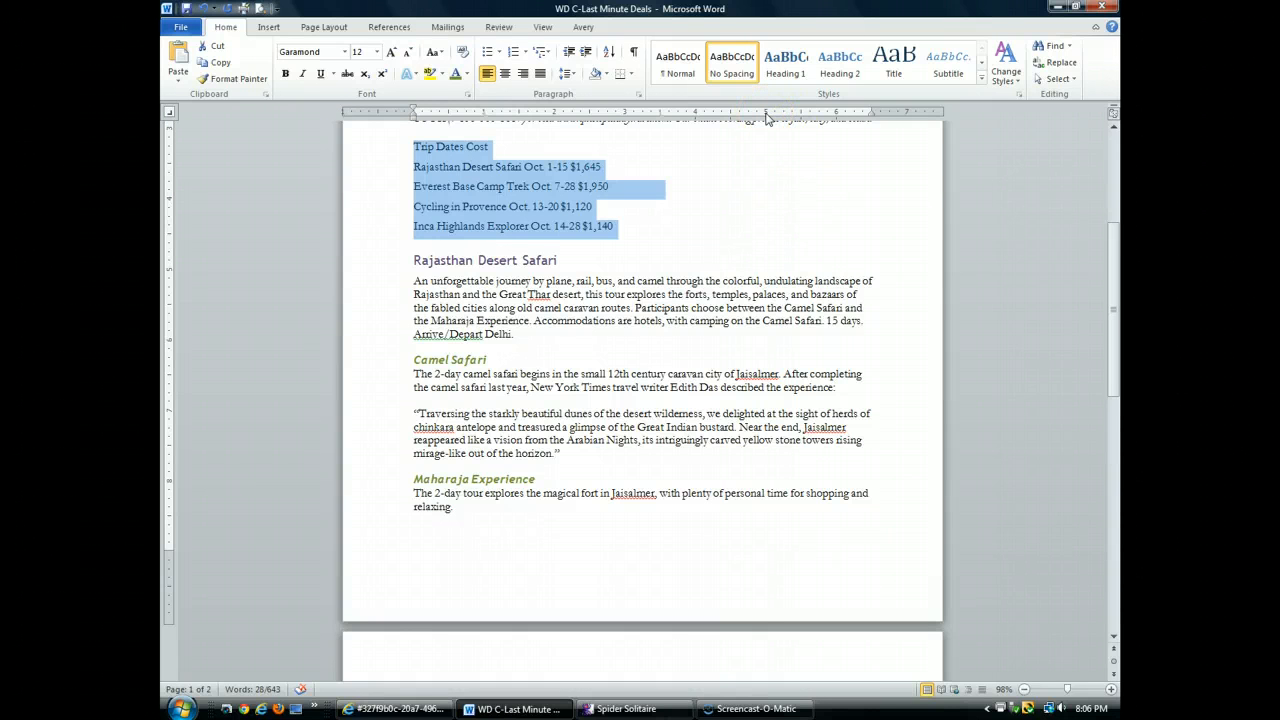
{"action": "mouse_move", "coordinate": [788, 204]}
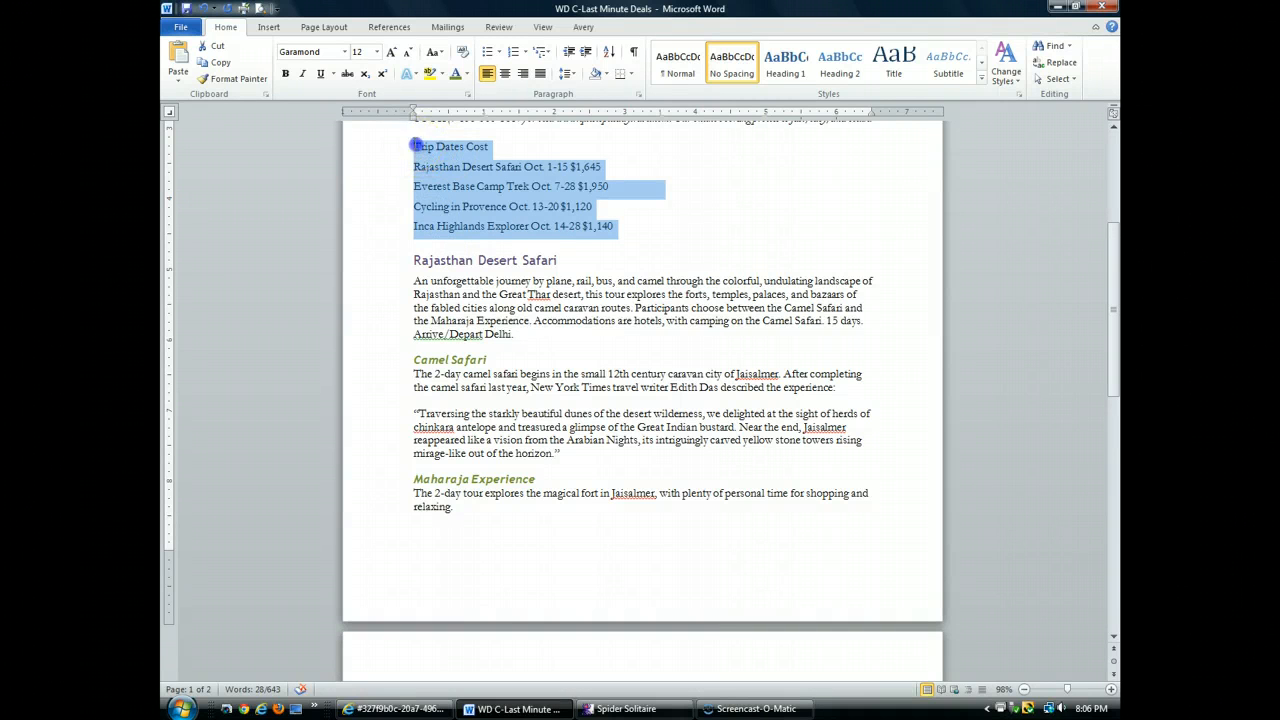
Separate Trip, Dates and Cost onto the tab stops and start on the Rajasthan Desert Safari line
{"action": "left_click", "coordinate": [464, 206]}
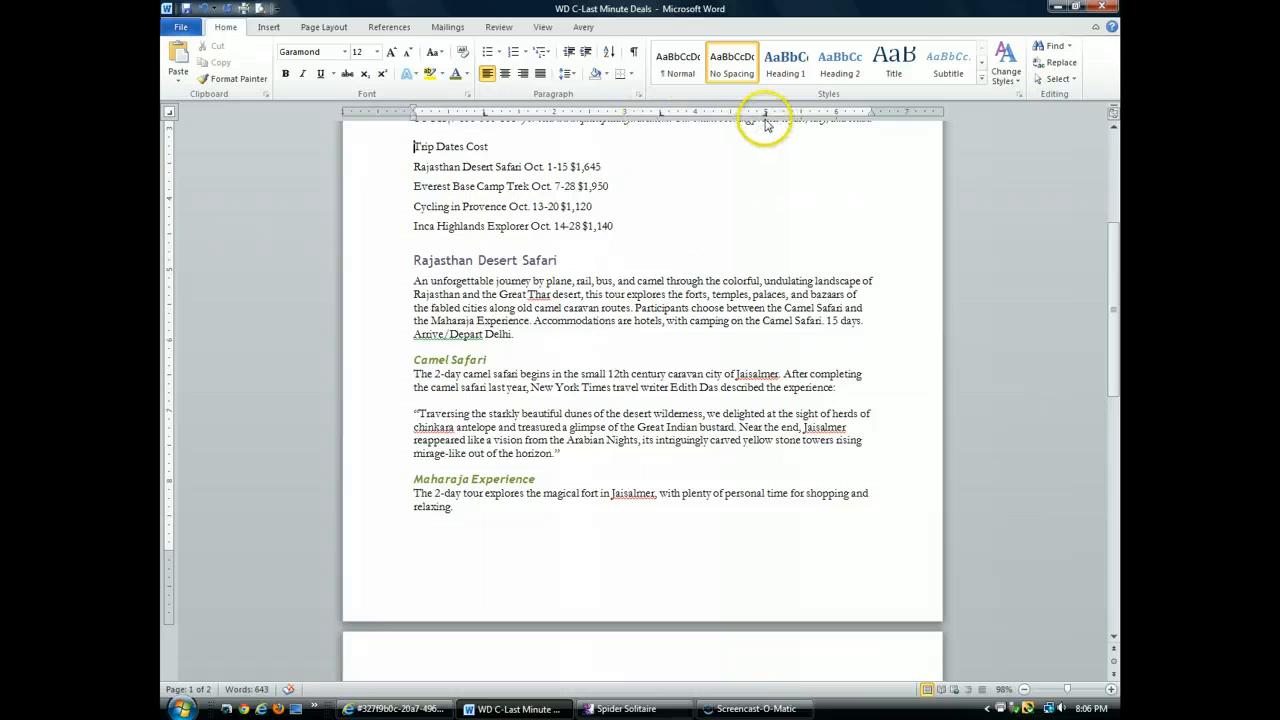
{"action": "mouse_move", "coordinate": [380, 200]}
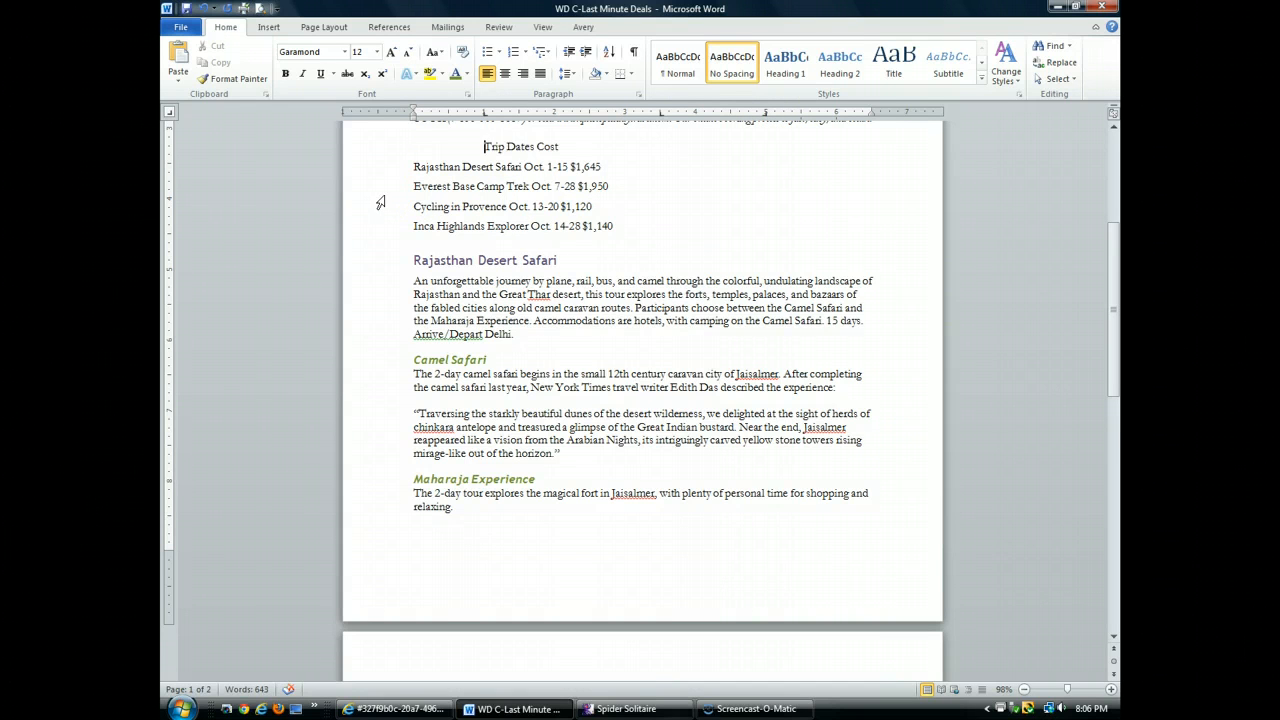
{"action": "left_click", "coordinate": [510, 148]}
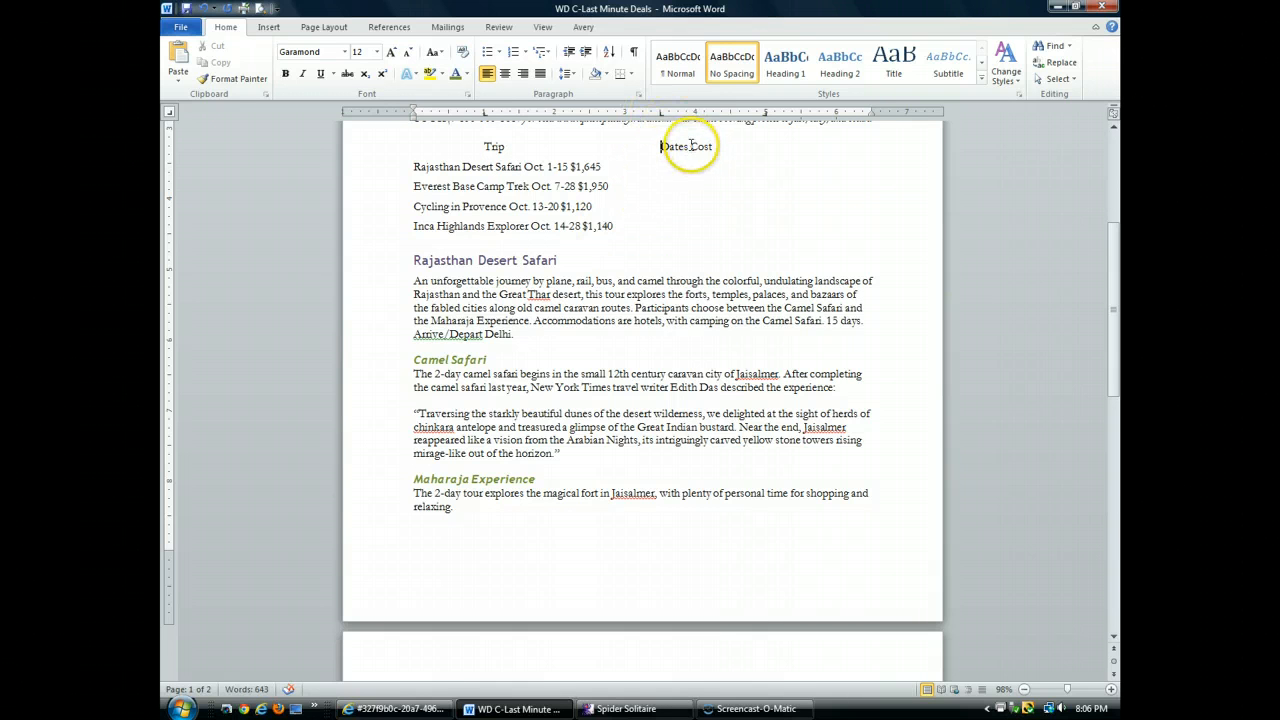
{"action": "mouse_move", "coordinate": [748, 212]}
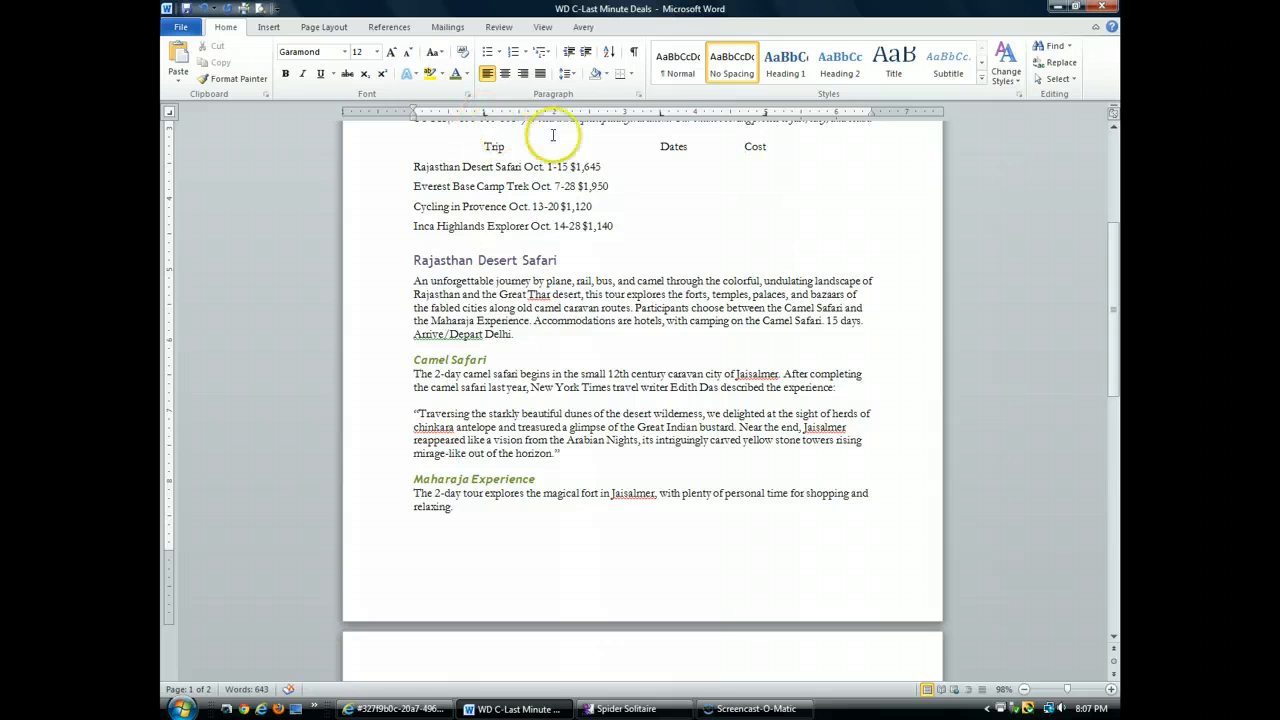
{"action": "mouse_move", "coordinate": [674, 148]}
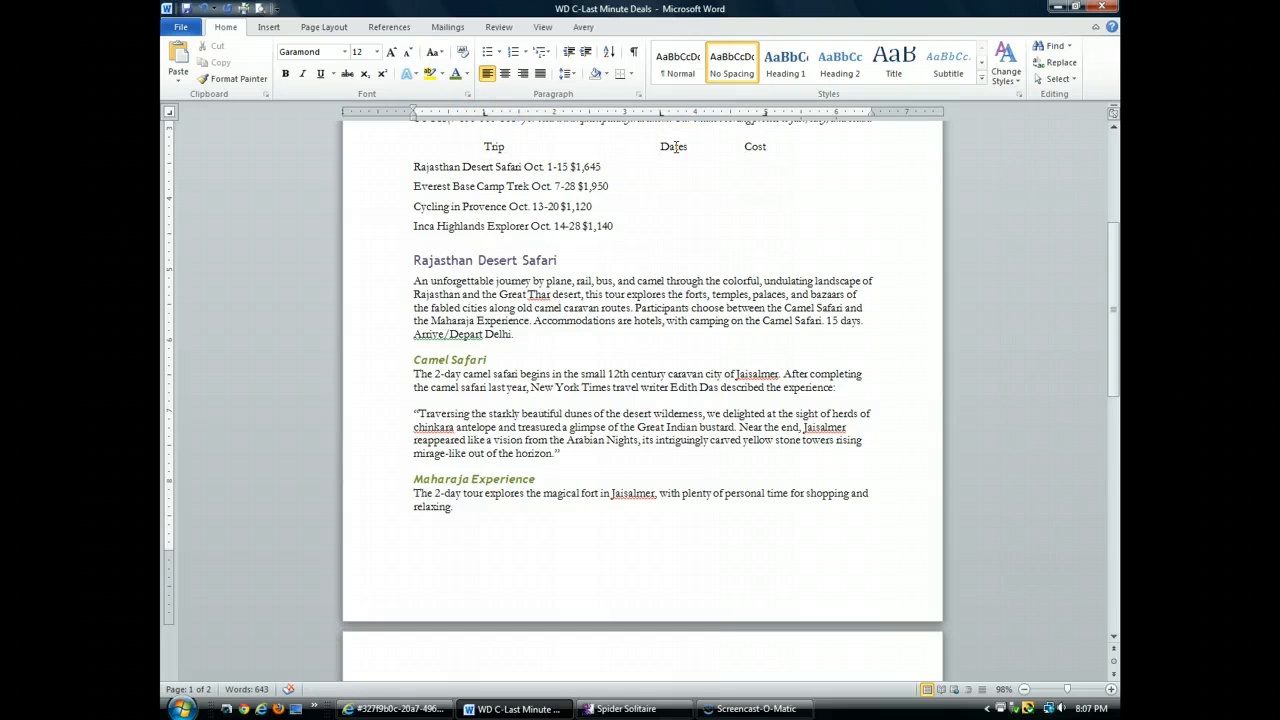
{"action": "left_click", "coordinate": [740, 146]}
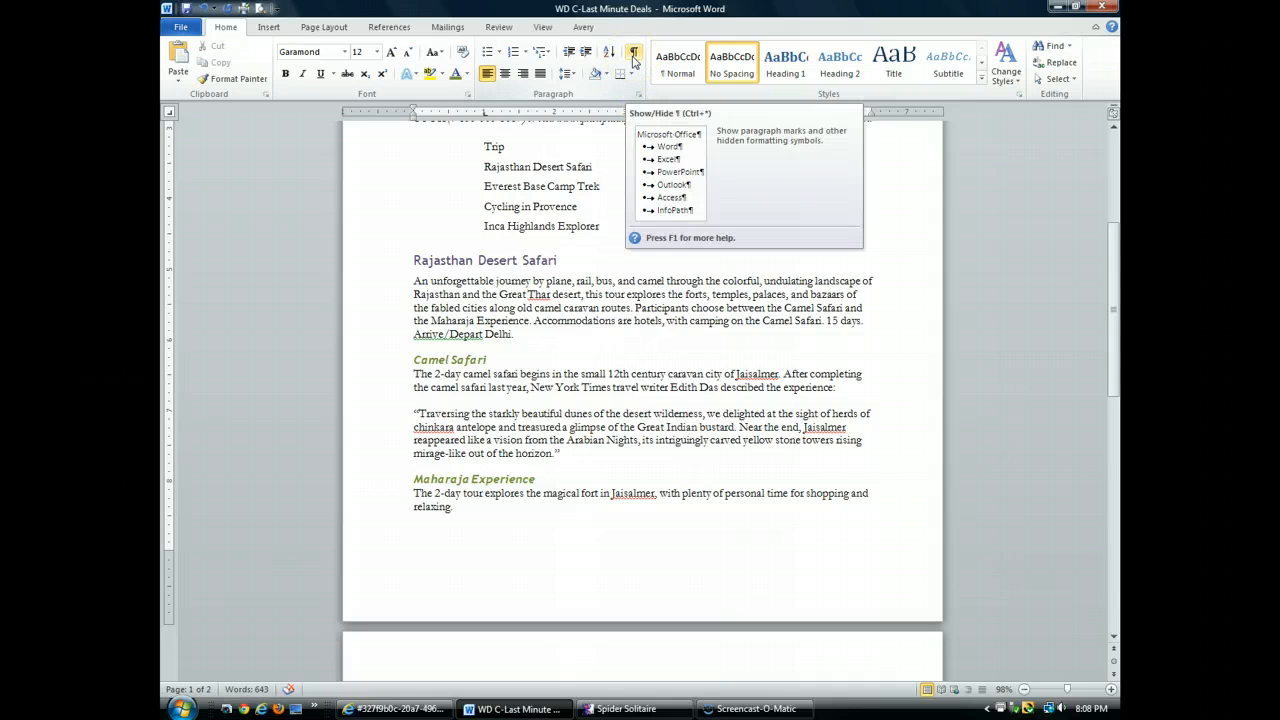
{"action": "left_click", "coordinate": [632, 52]}
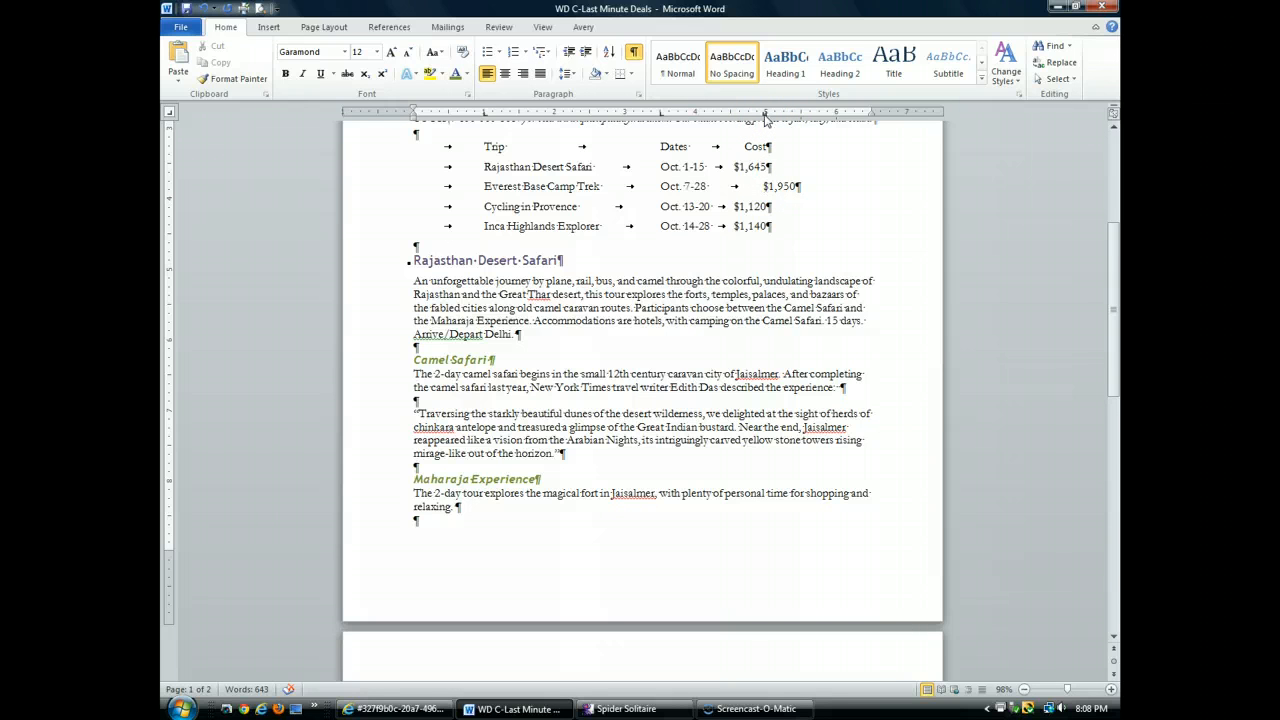
{"action": "mouse_move", "coordinate": [766, 118]}
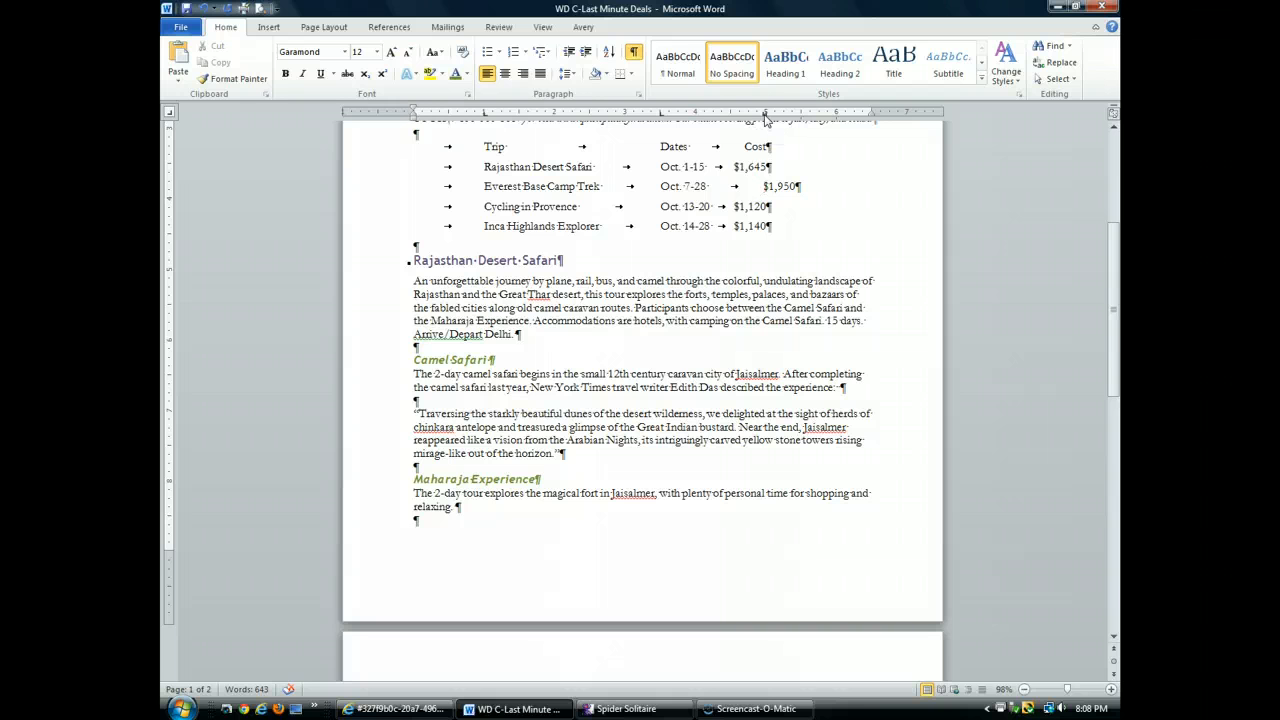
{"action": "mouse_move", "coordinate": [766, 118]}
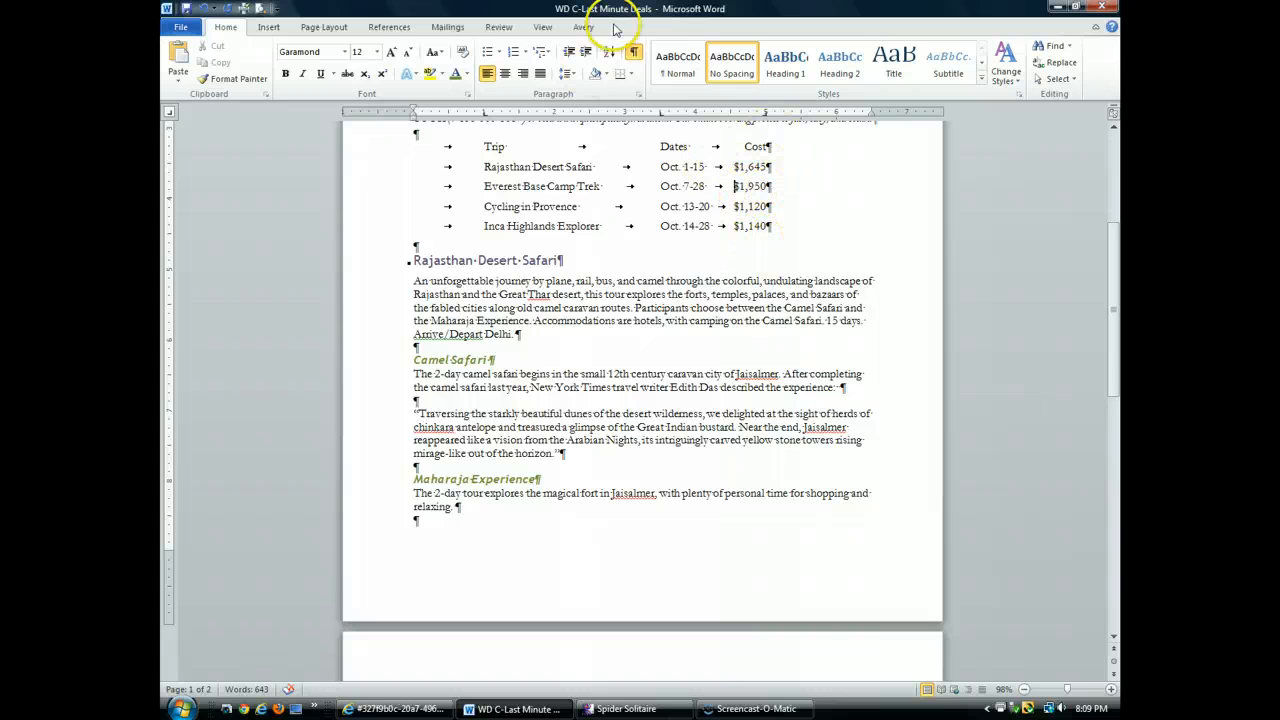
{"action": "mouse_move", "coordinate": [632, 54]}
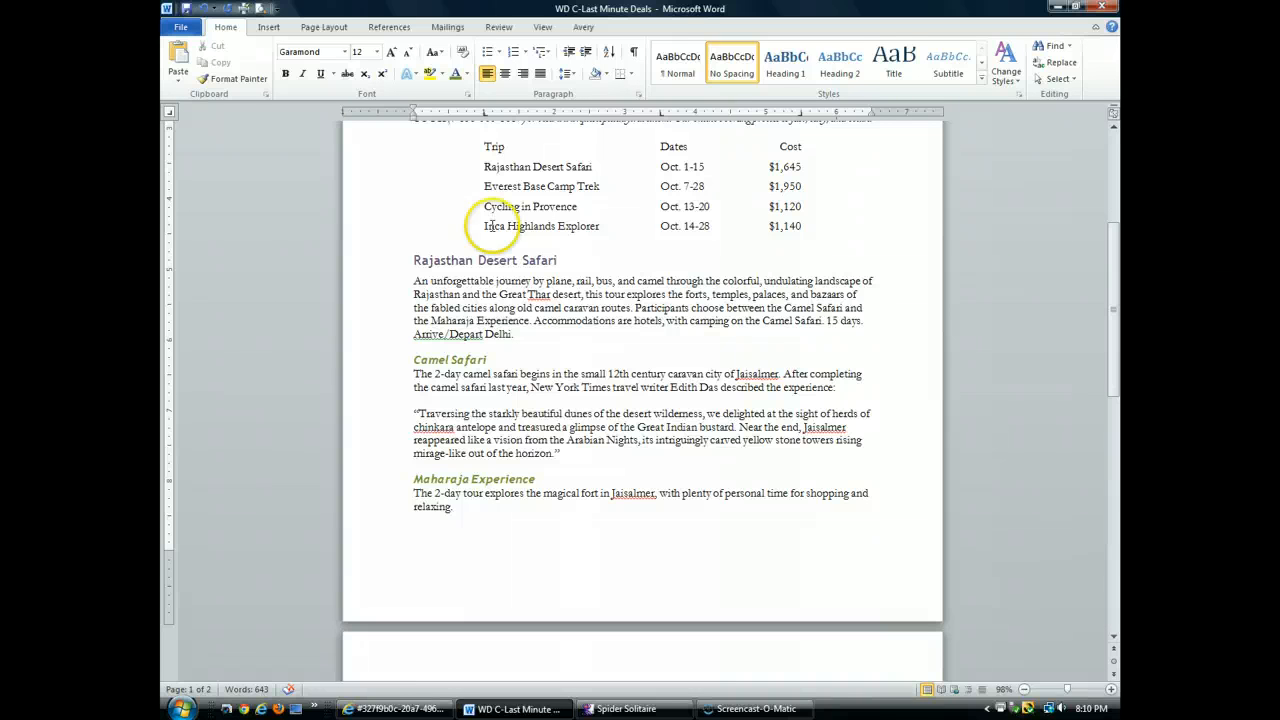
{"action": "mouse_move", "coordinate": [464, 164]}
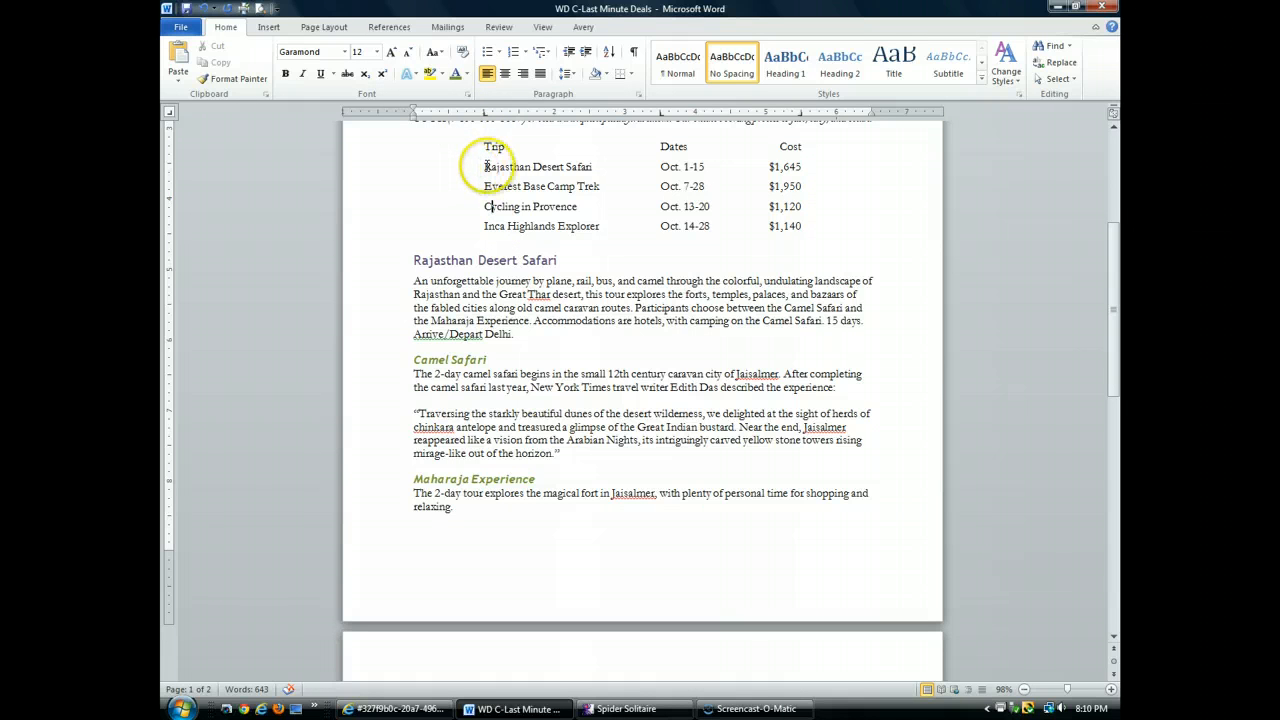
Select the four trip lines under the headings and bring up their Paragraph settings
{"action": "left_click_drag", "start_coordinate": [484, 168], "coordinate": [800, 226]}
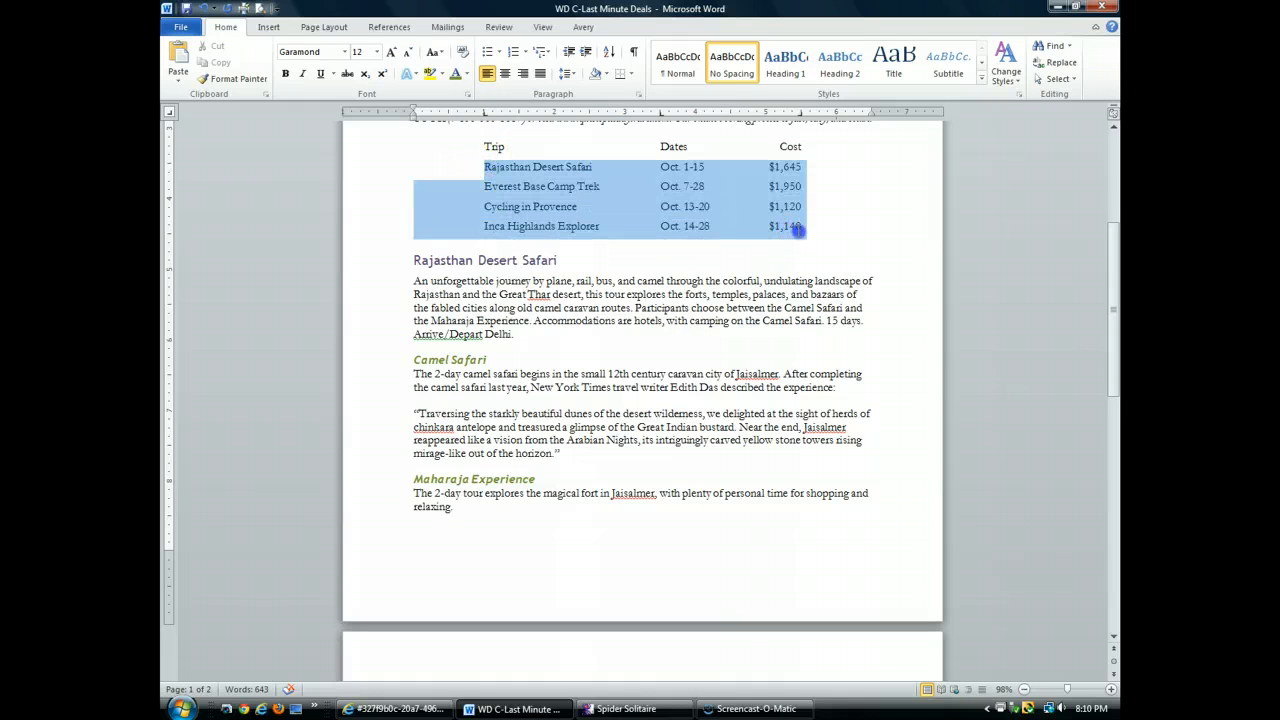
{"action": "right_click", "coordinate": [790, 224]}
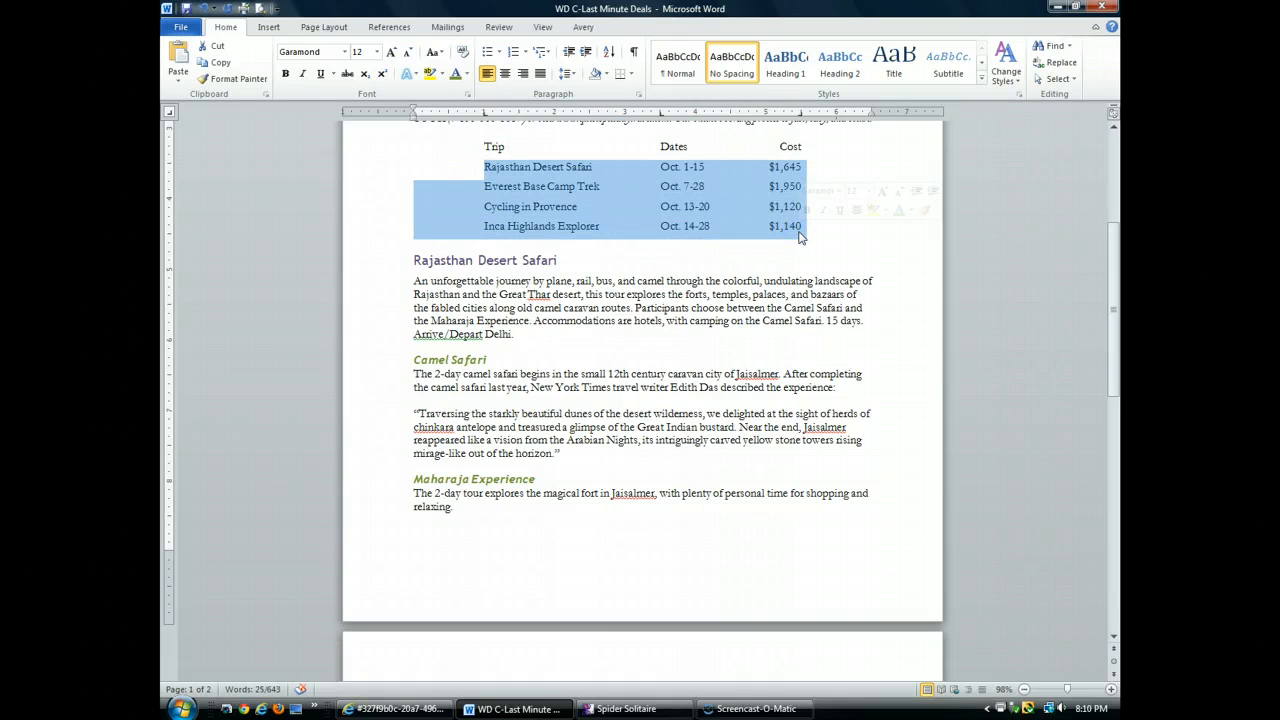
{"action": "mouse_move", "coordinate": [636, 94]}
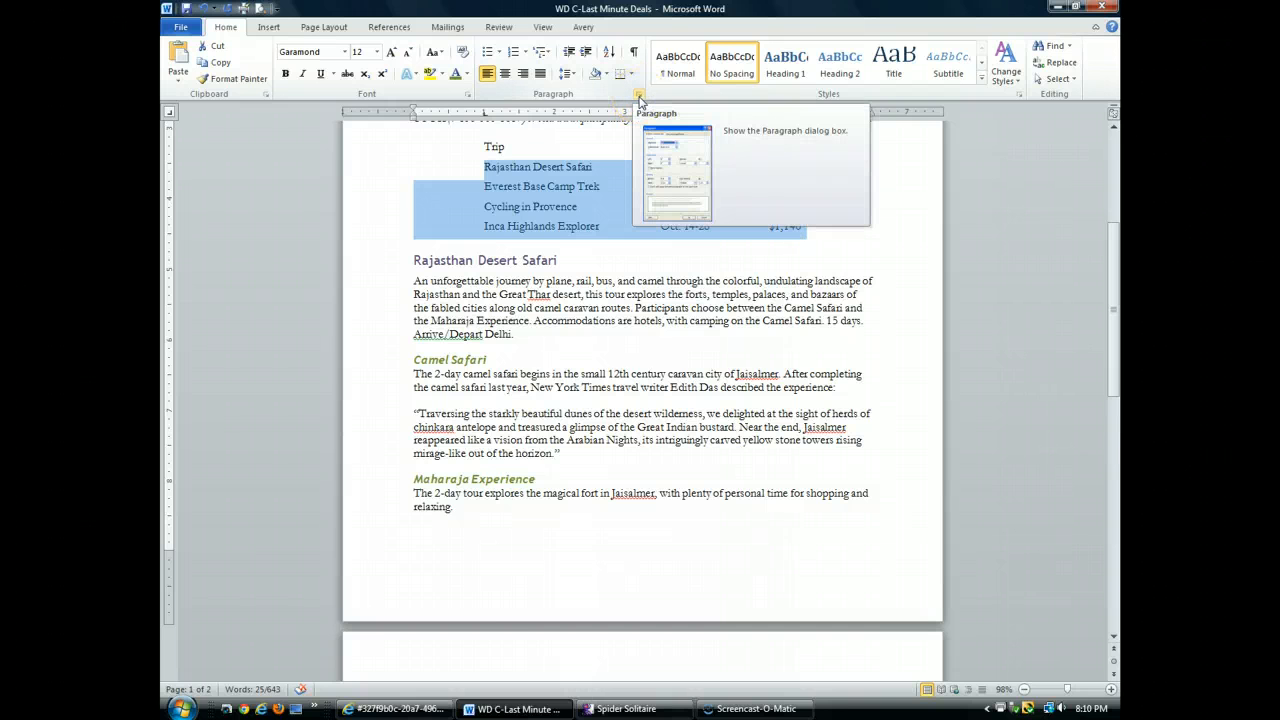
{"action": "left_click", "coordinate": [640, 96]}
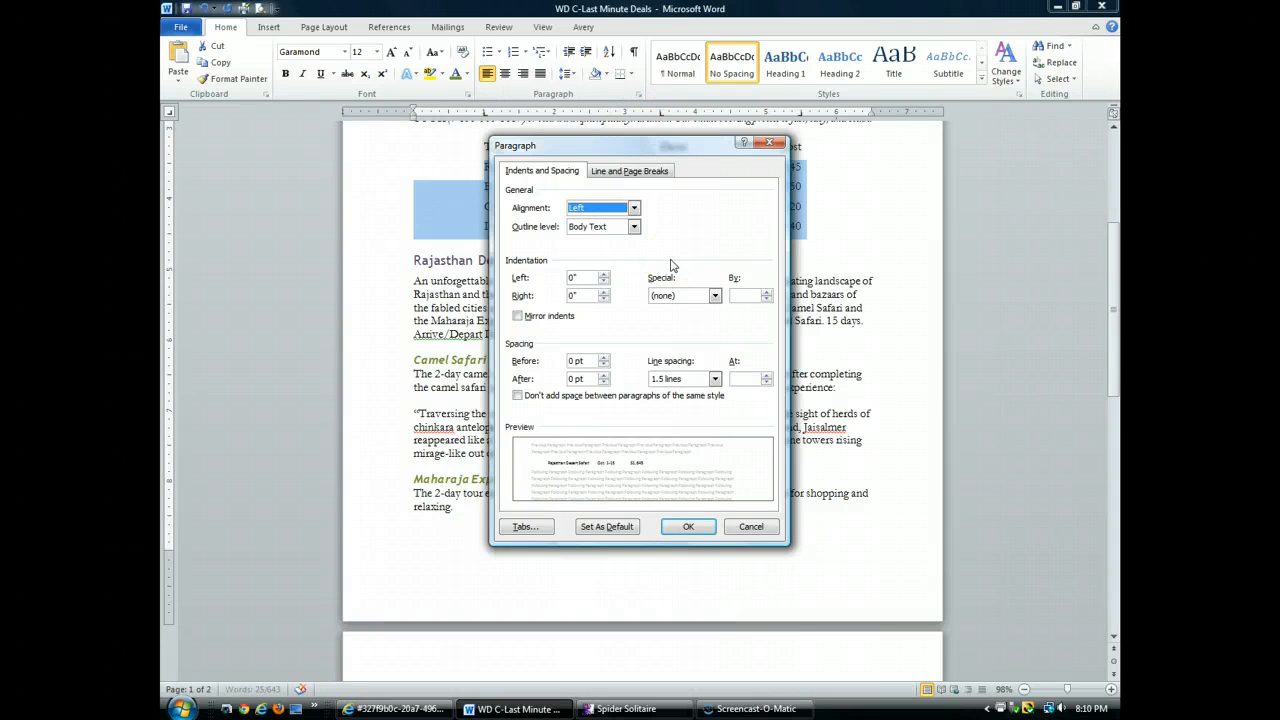
{"action": "mouse_move", "coordinate": [562, 456]}
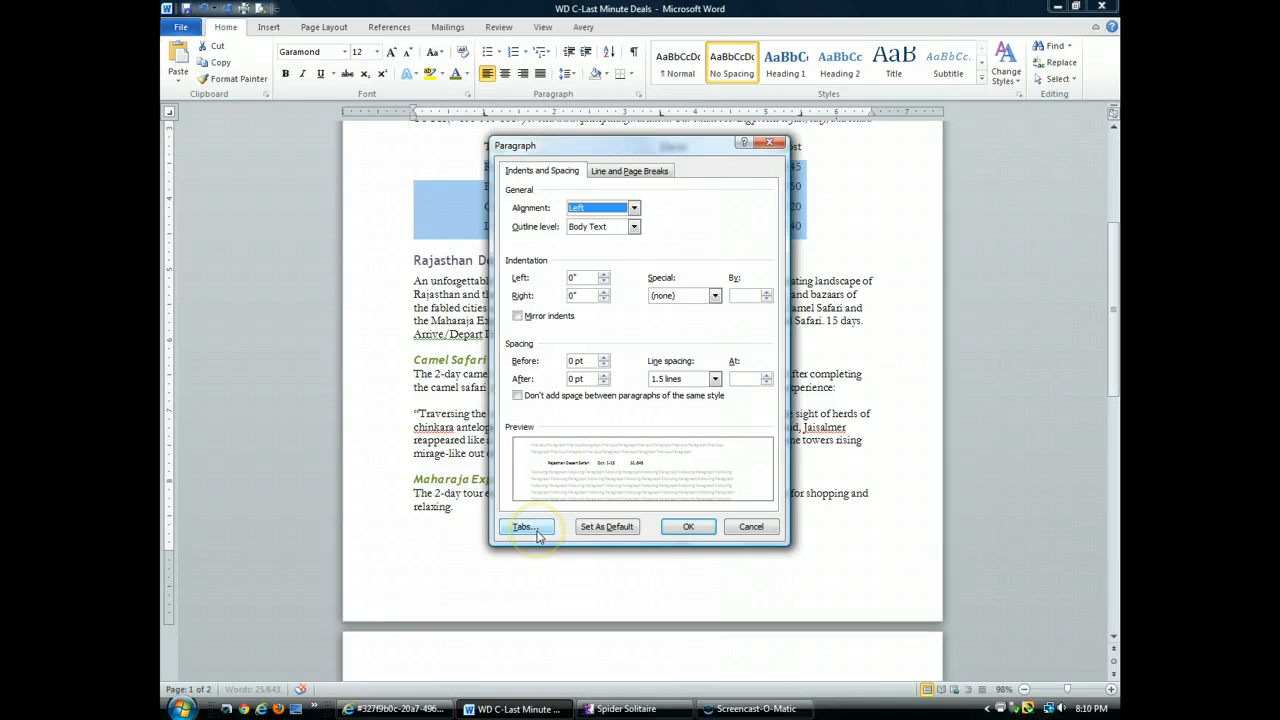
Give the 3.5" and 5.5" tab stops dotted leaders (style 2) on the four trip lines
{"action": "left_click", "coordinate": [524, 528]}
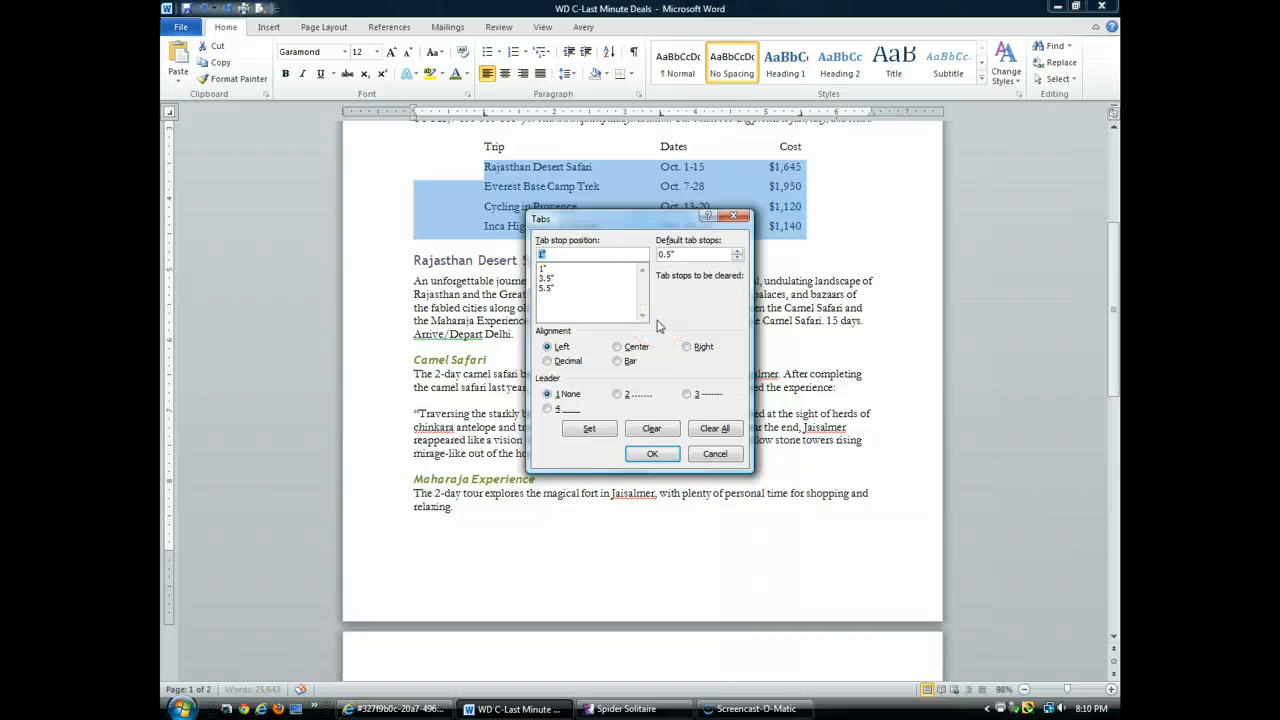
{"action": "mouse_move", "coordinate": [658, 358]}
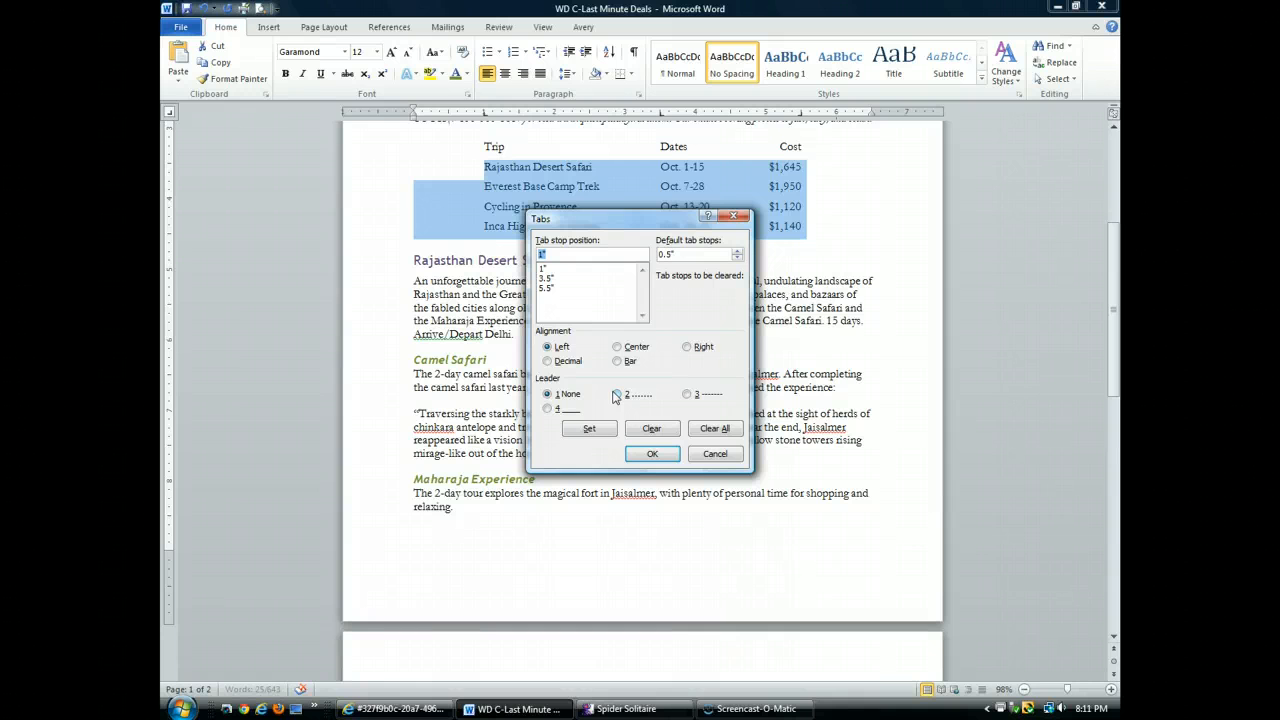
{"action": "left_click", "coordinate": [616, 392]}
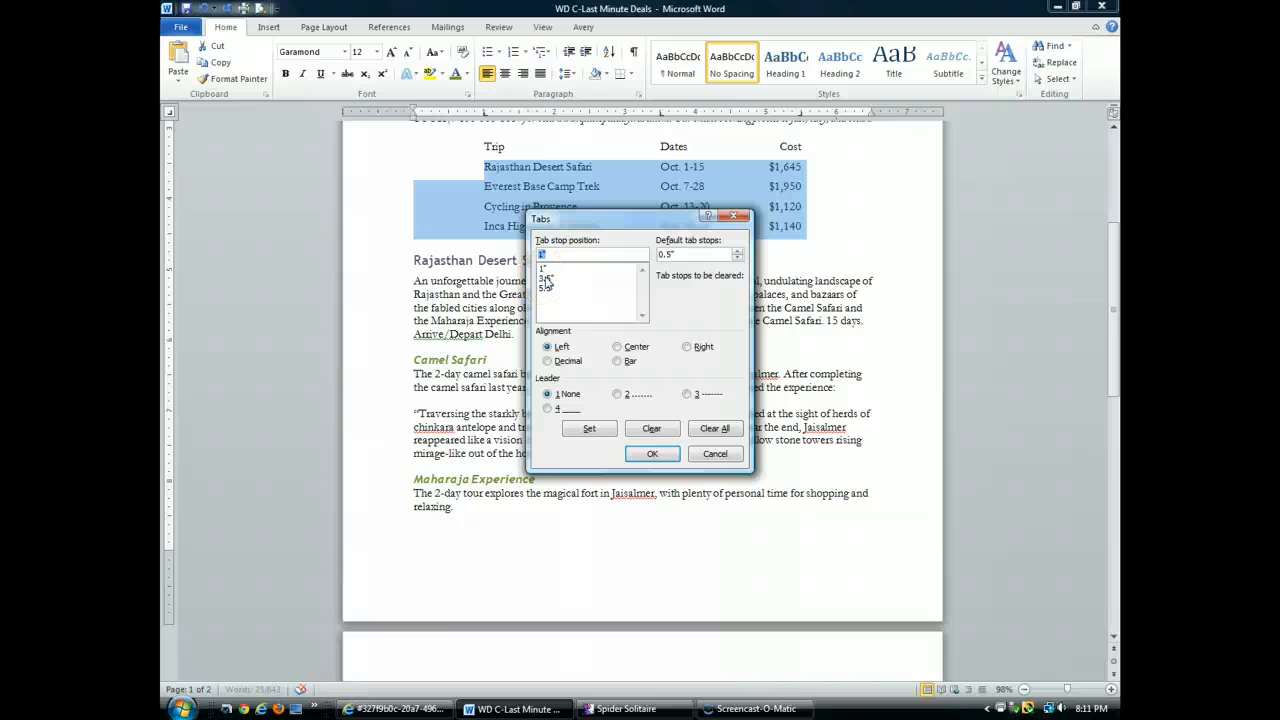
{"action": "left_click", "coordinate": [548, 278]}
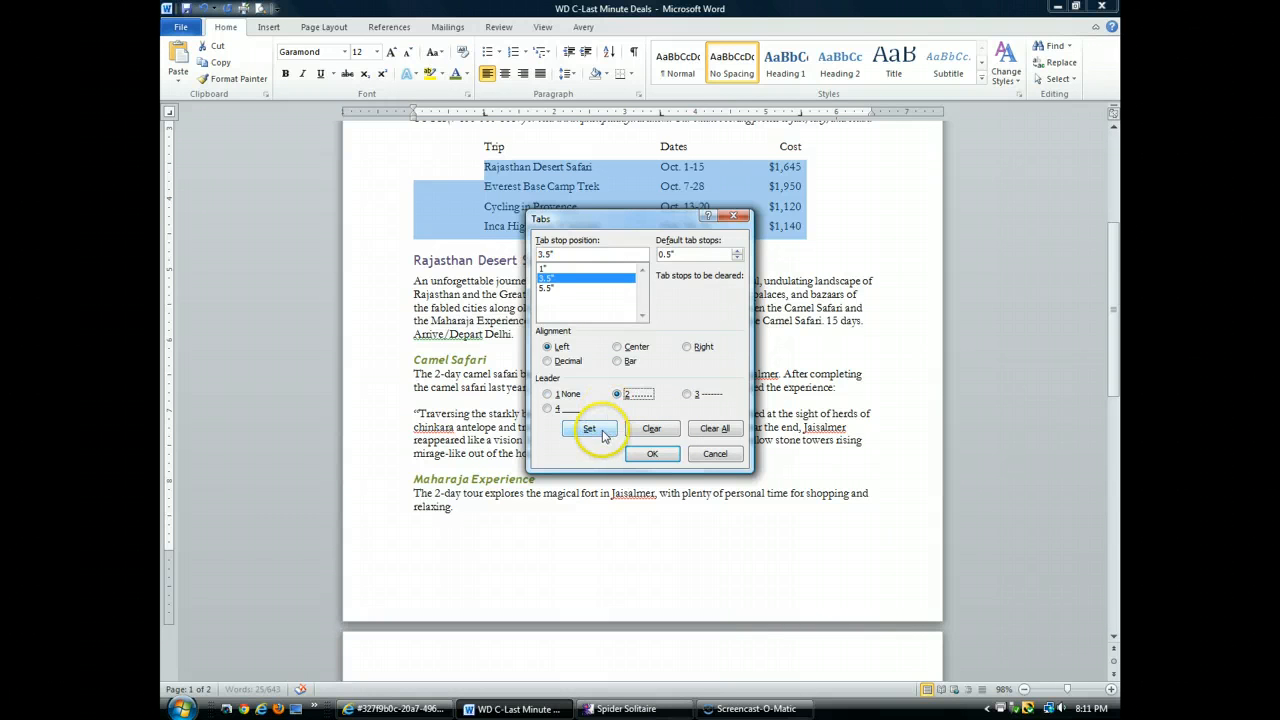
{"action": "left_click", "coordinate": [588, 428]}
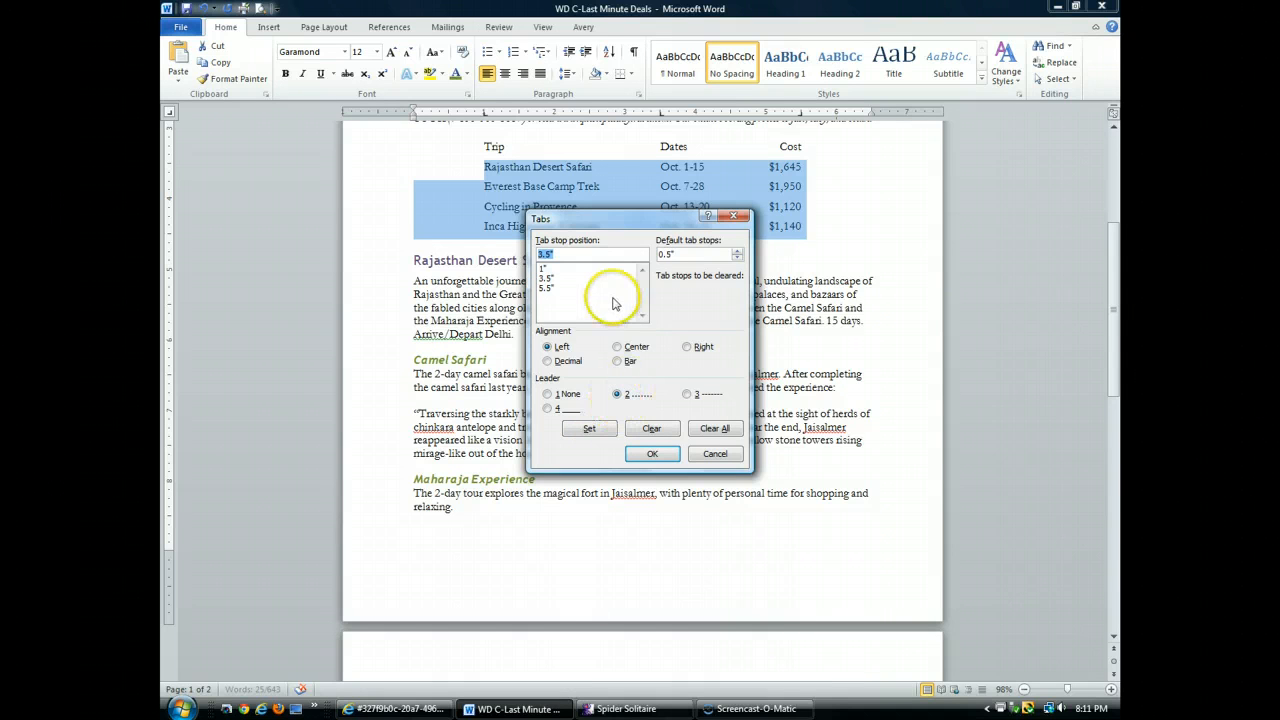
{"action": "left_click", "coordinate": [548, 288]}
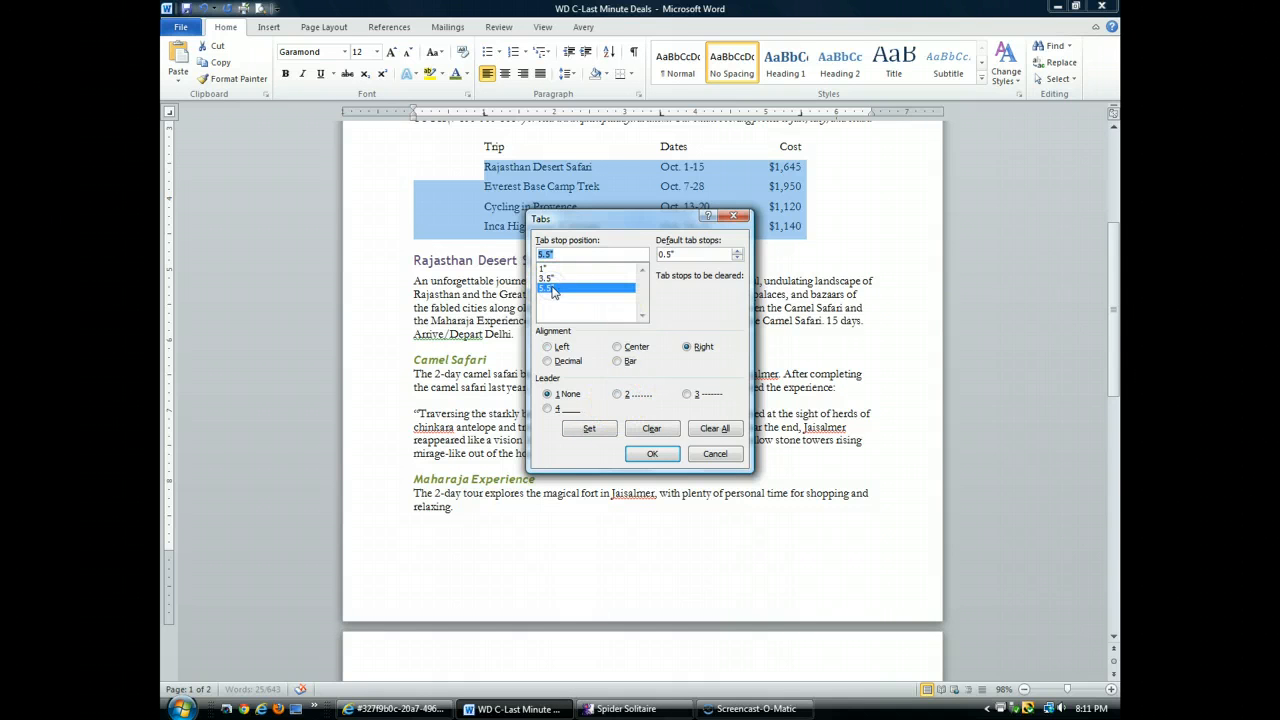
{"action": "left_click", "coordinate": [616, 392]}
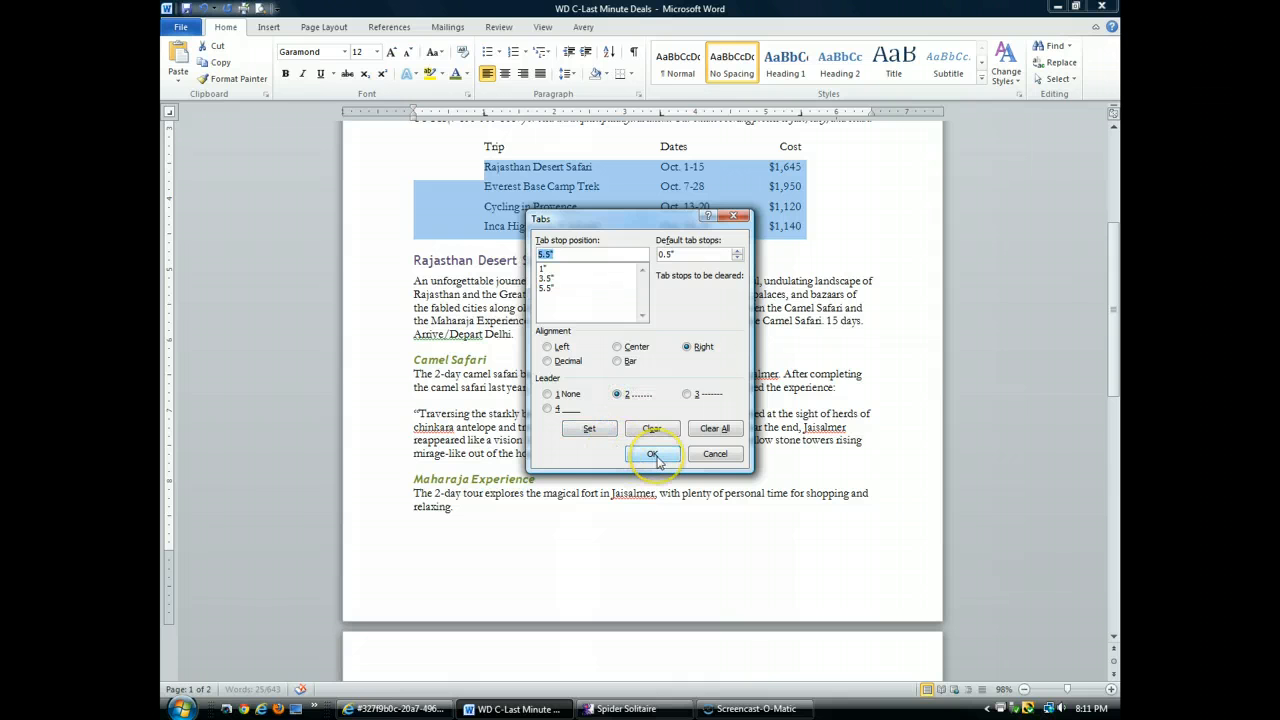
{"action": "left_click", "coordinate": [652, 454]}
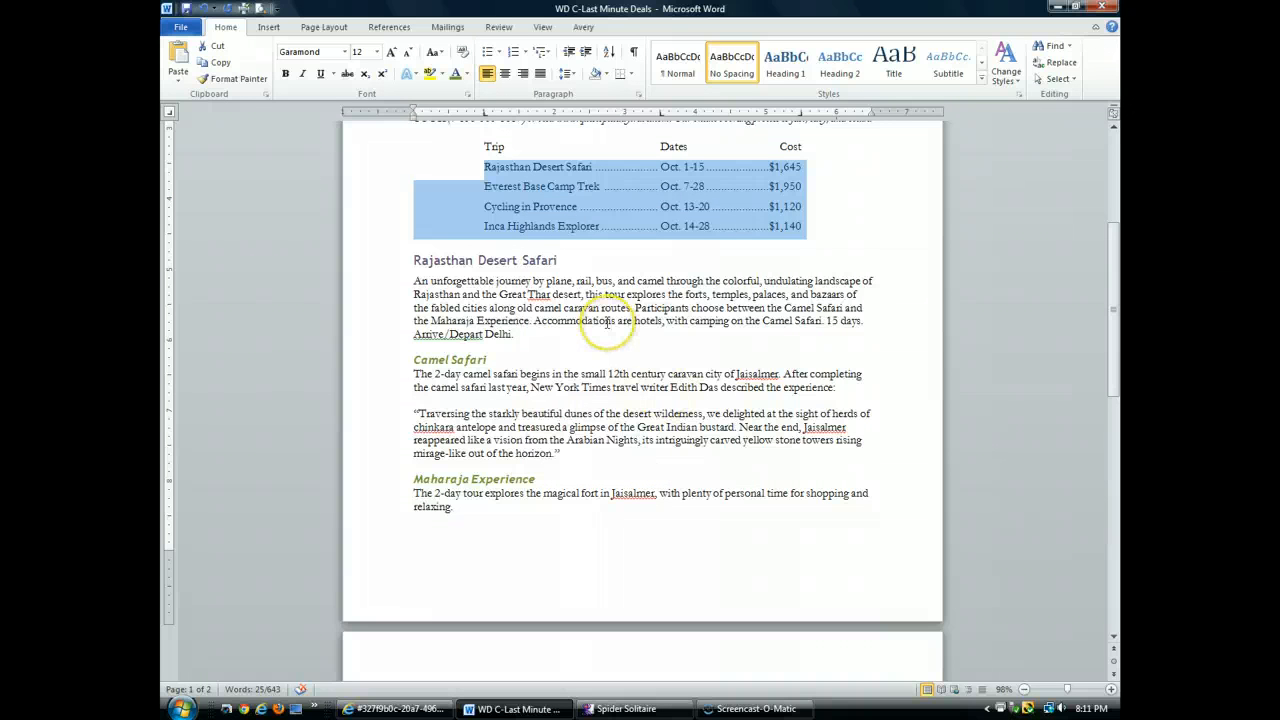